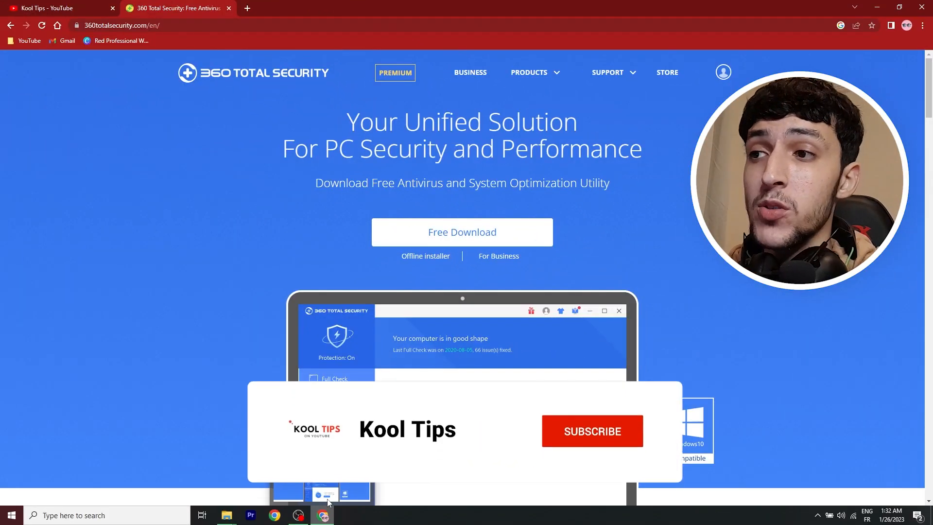
Step: Download the free 360 Total Security installer from the 360totalsecurity.com homepage
click(592, 431)
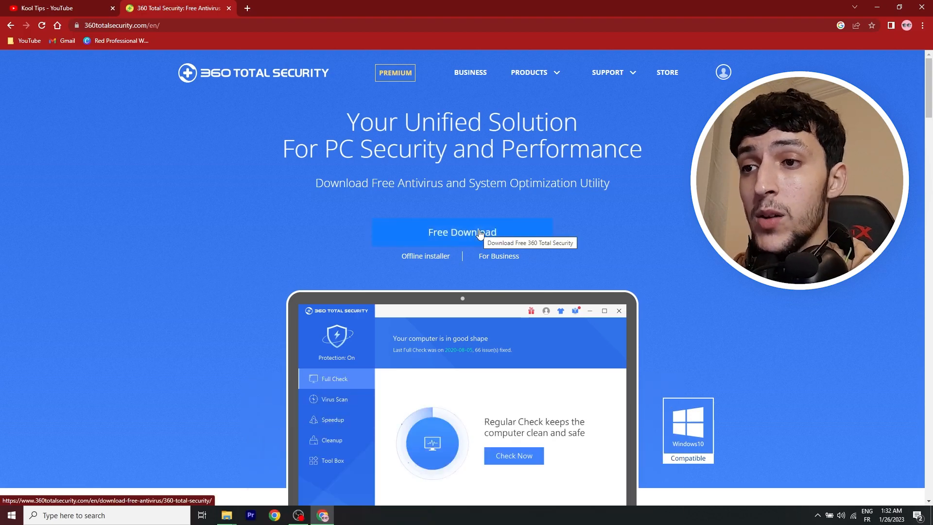
click(462, 232)
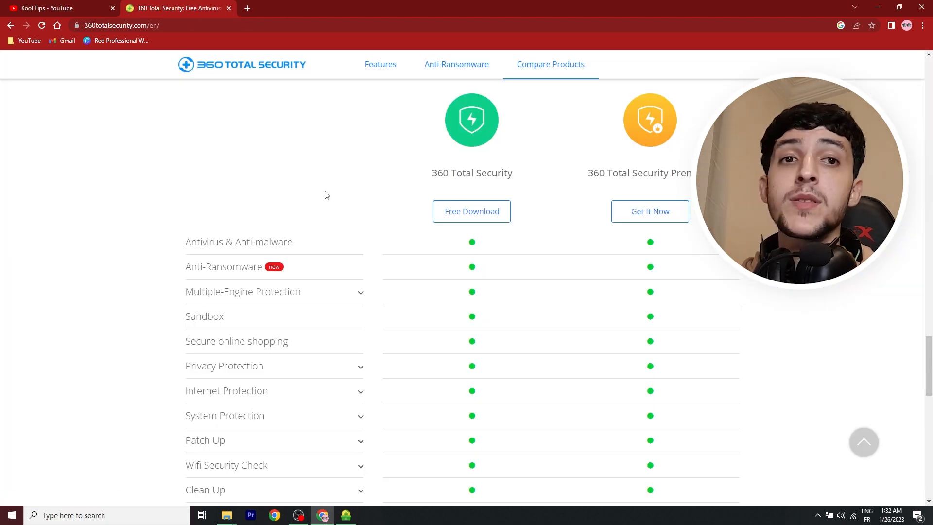
mouse_move(385, 201)
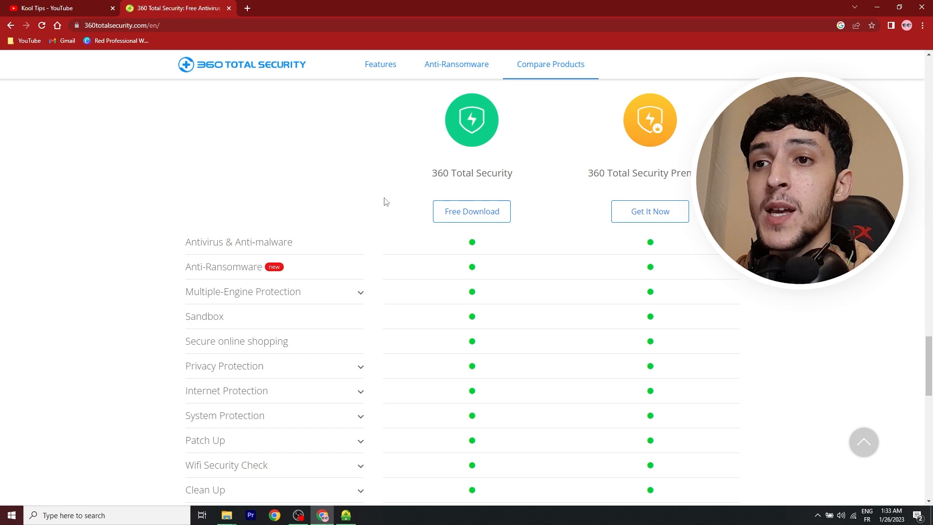
Step: Scroll down the comparison table and highlight the Anti-Ransomware feature name
scroll(down, 3)
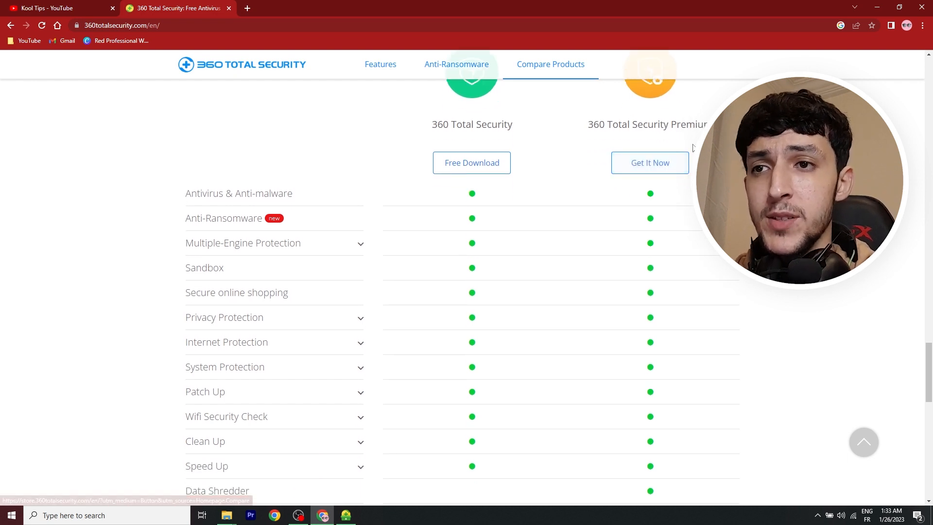
scroll(down, 3)
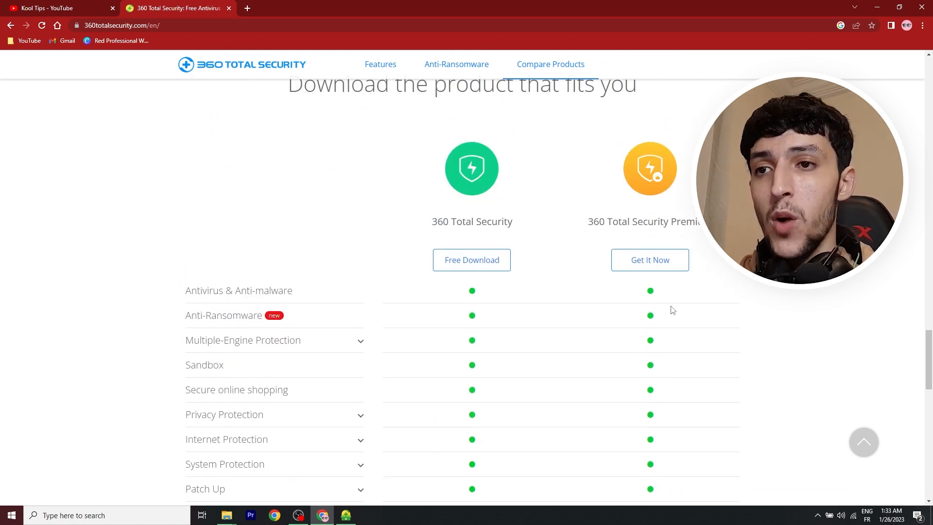
scroll(down, 3)
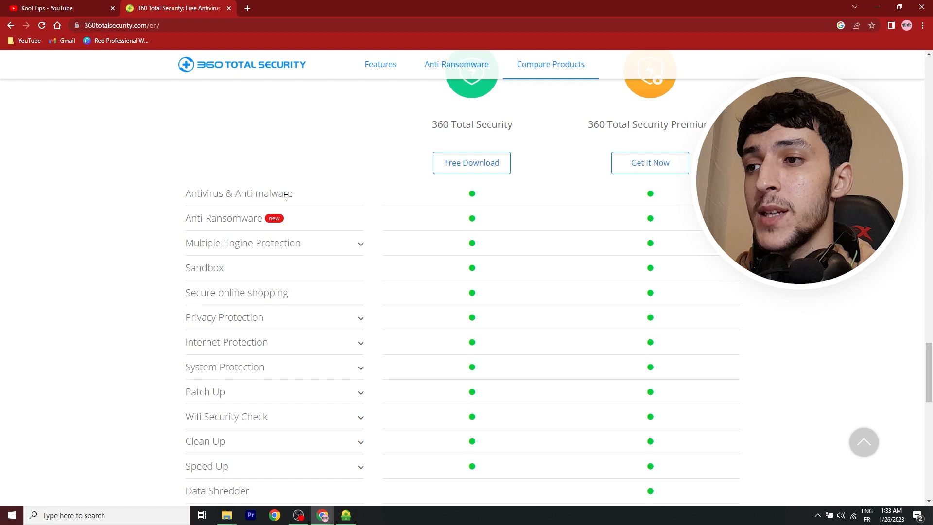
mouse_move(274, 215)
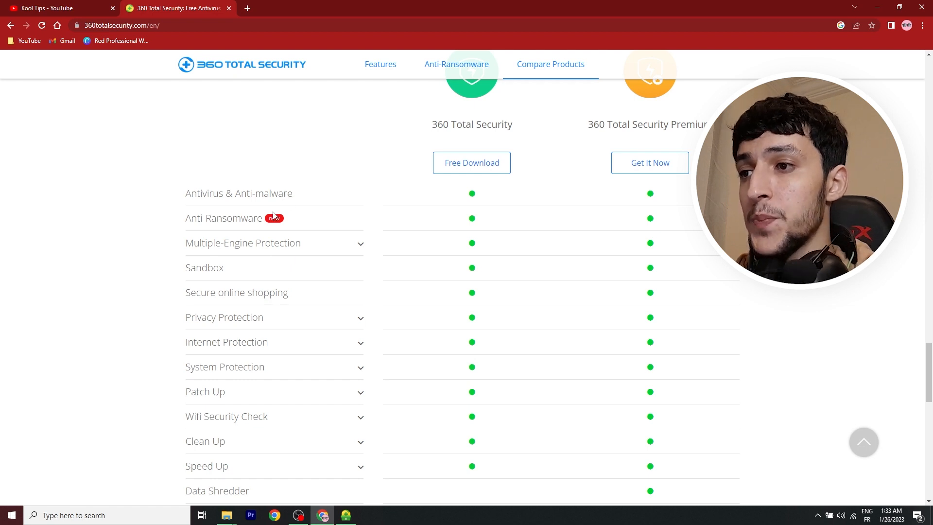
double_click(235, 218)
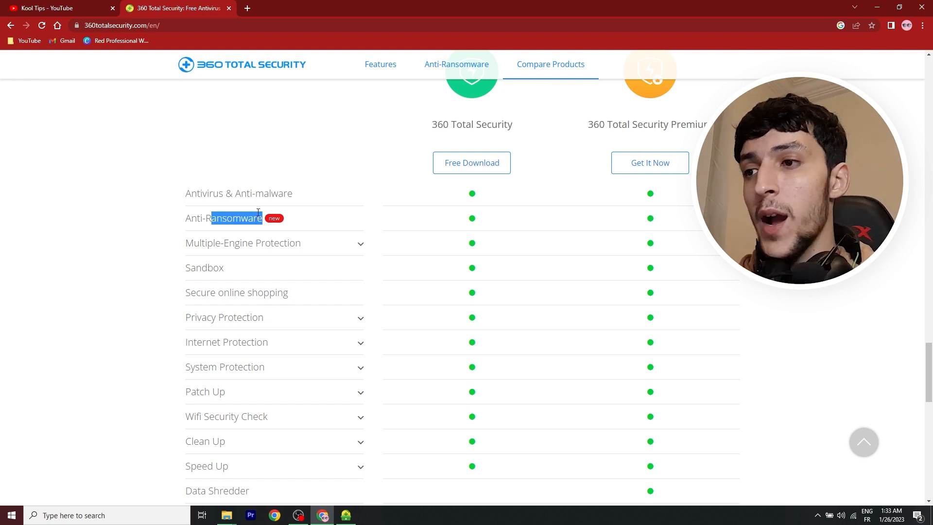
Step: Expand the Privacy Protection and Internet Protection rows to show their sub-features
scroll(down, 3)
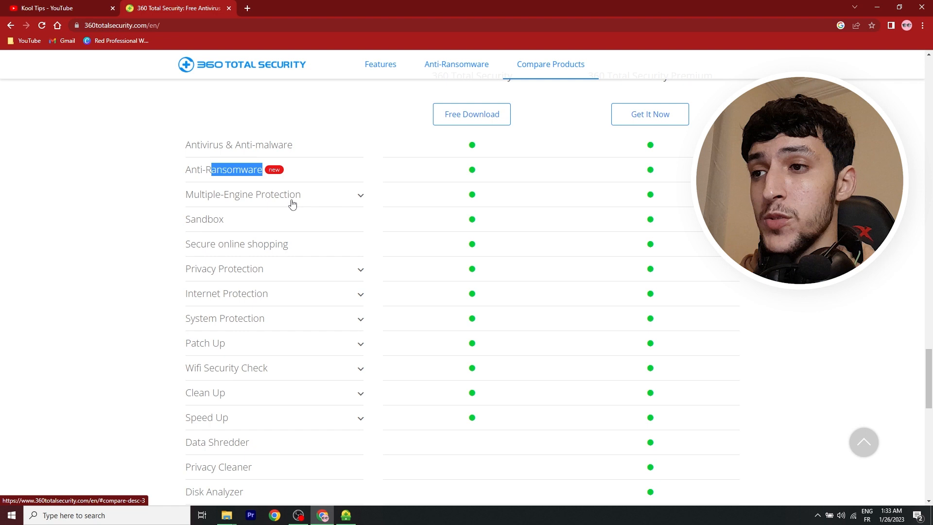
scroll(down, 3)
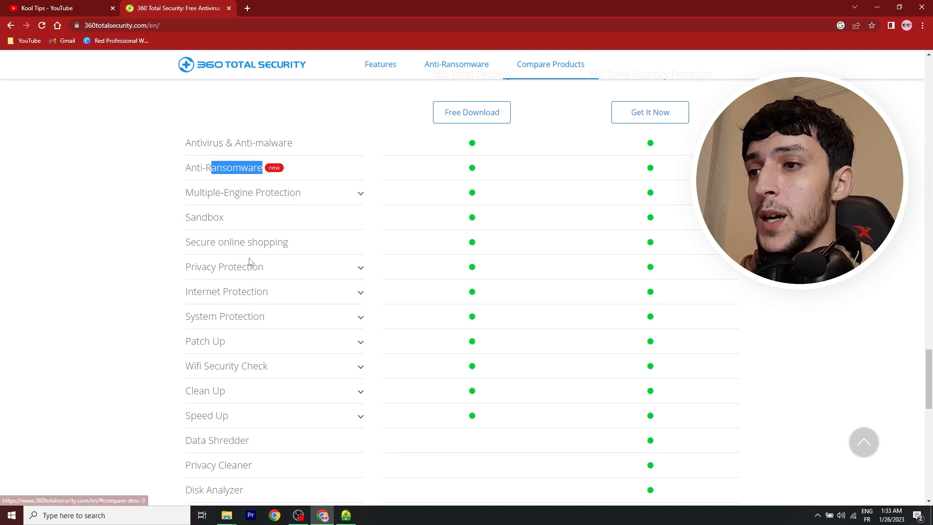
scroll(down, 3)
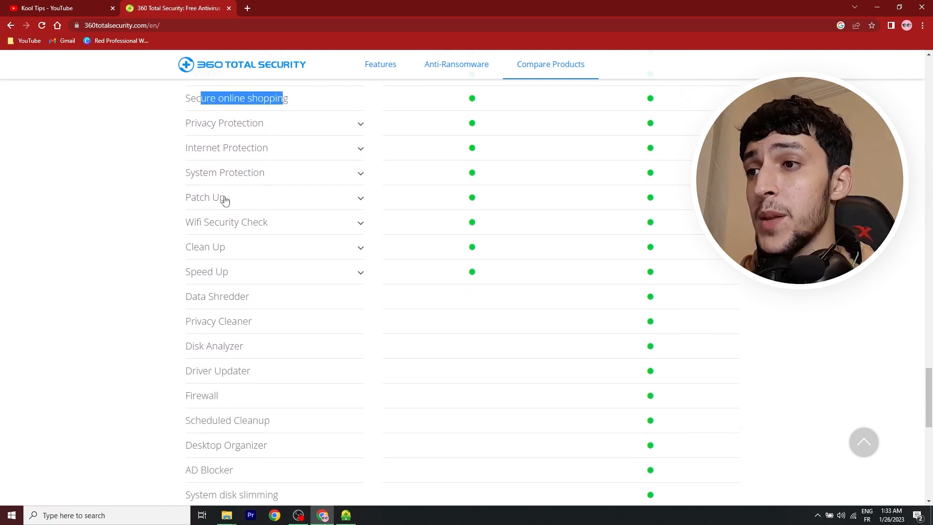
click(225, 123)
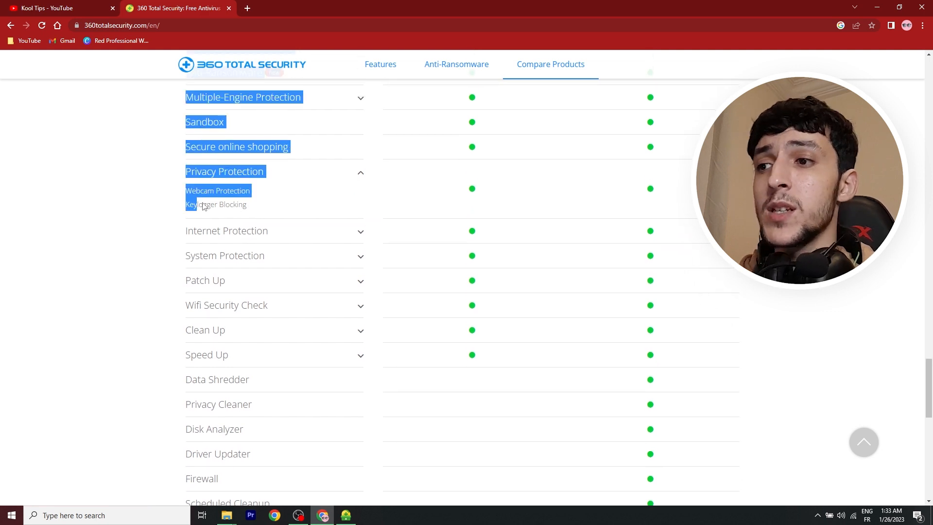
click(304, 180)
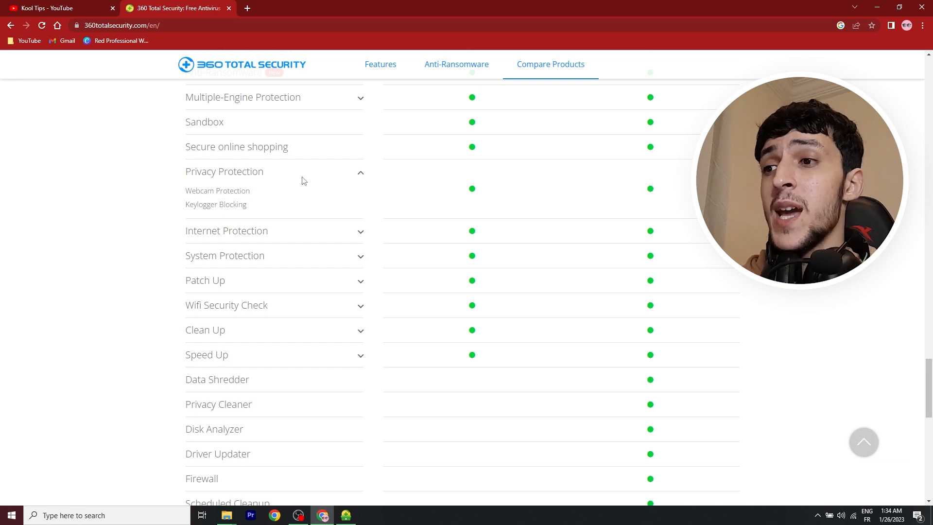
double_click(217, 190)
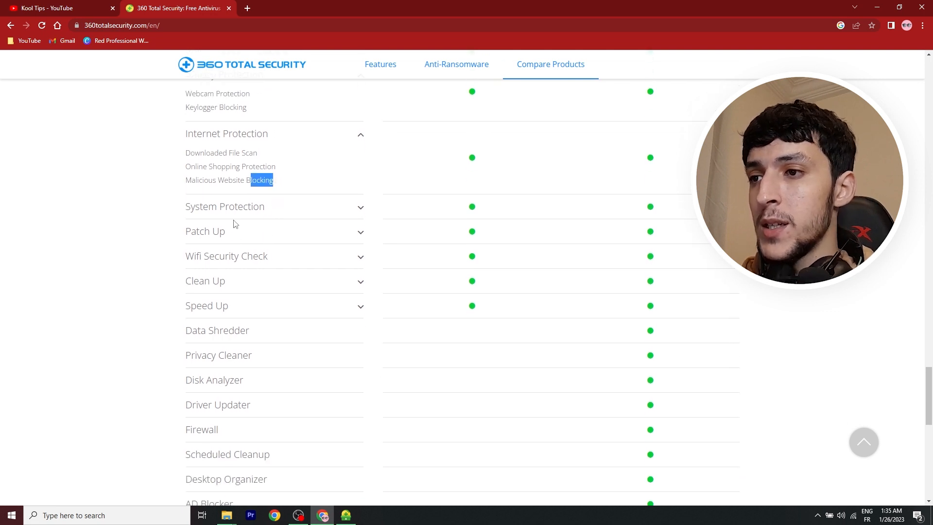
Step: Expand System Protection, Wifi Security Check, Clean Up and Speed Up, then scroll back up
click(234, 206)
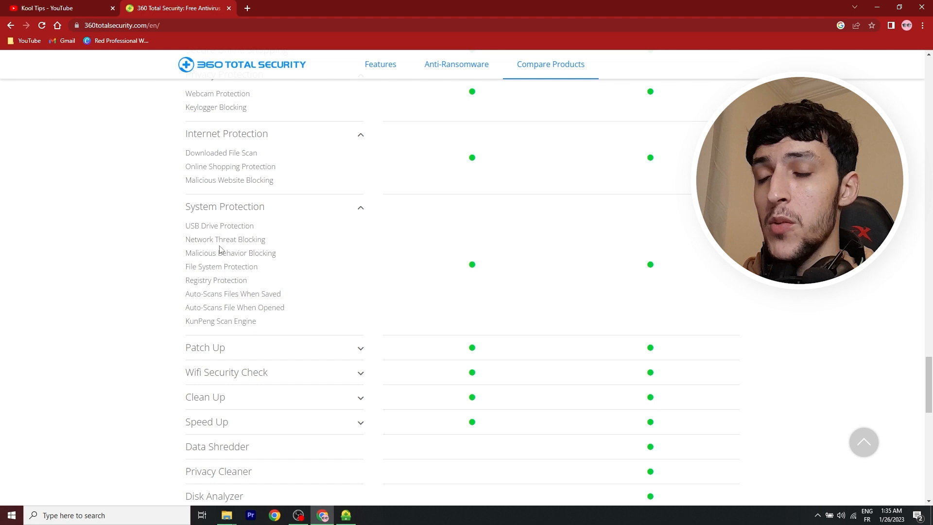
mouse_move(284, 225)
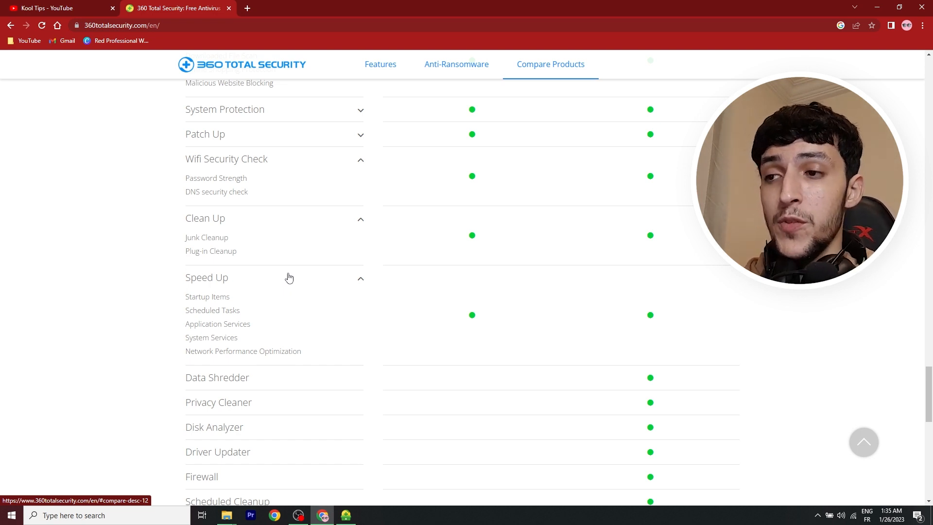
scroll(up, 3)
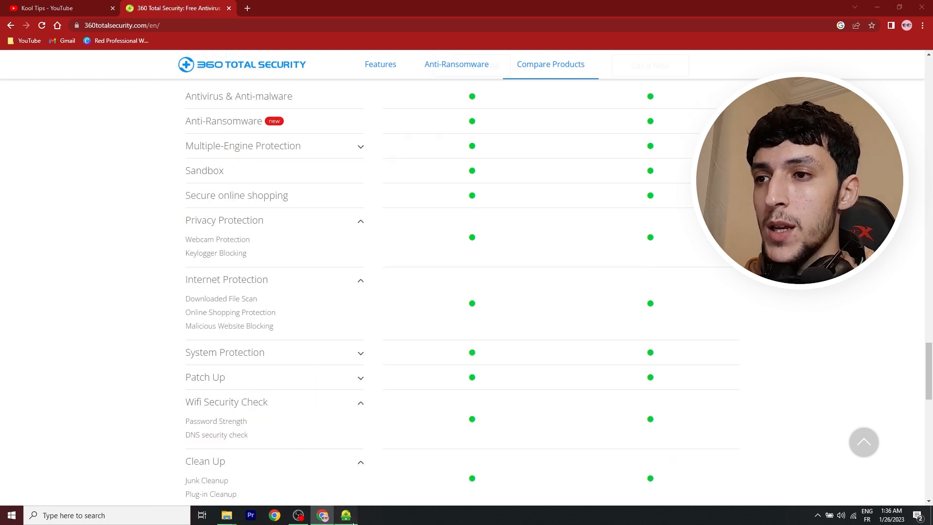
Step: Run the installer with 'Install Safe and Fast Opera Browser' unticked and start installing
click(345, 514)
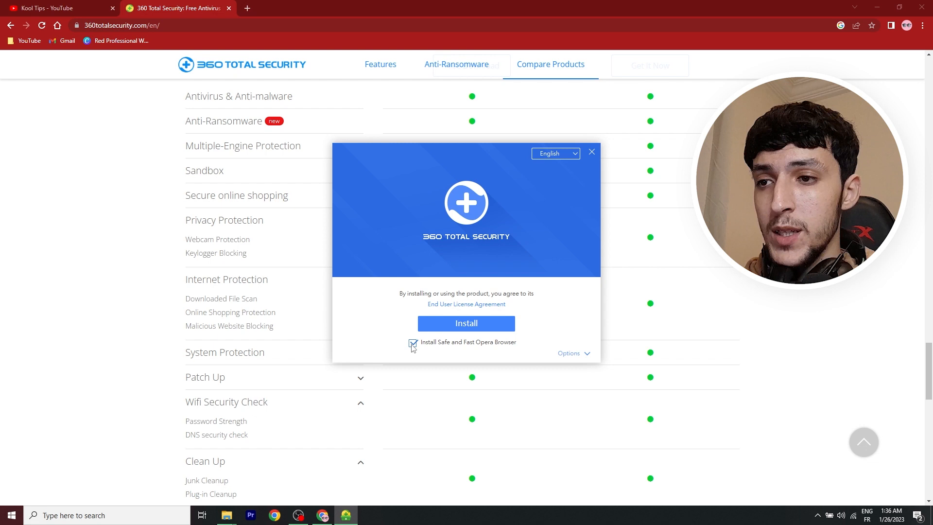
click(412, 343)
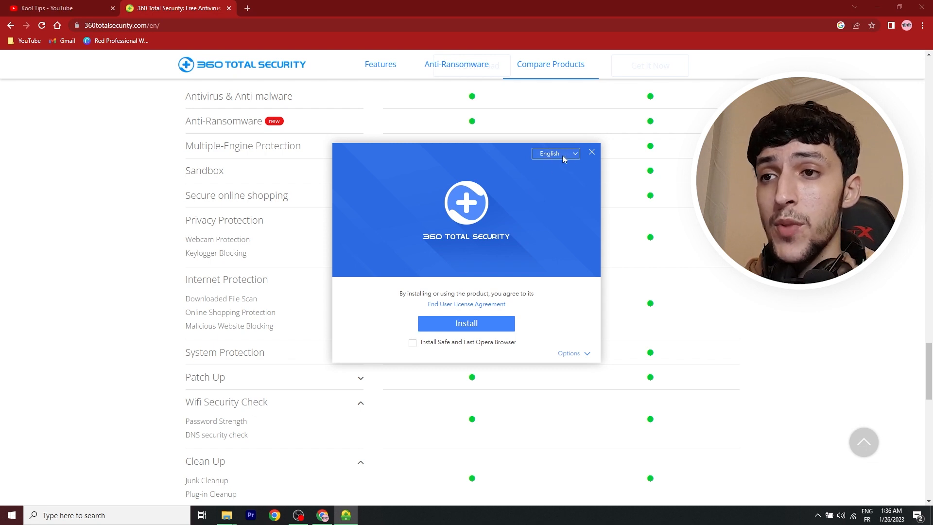
click(555, 153)
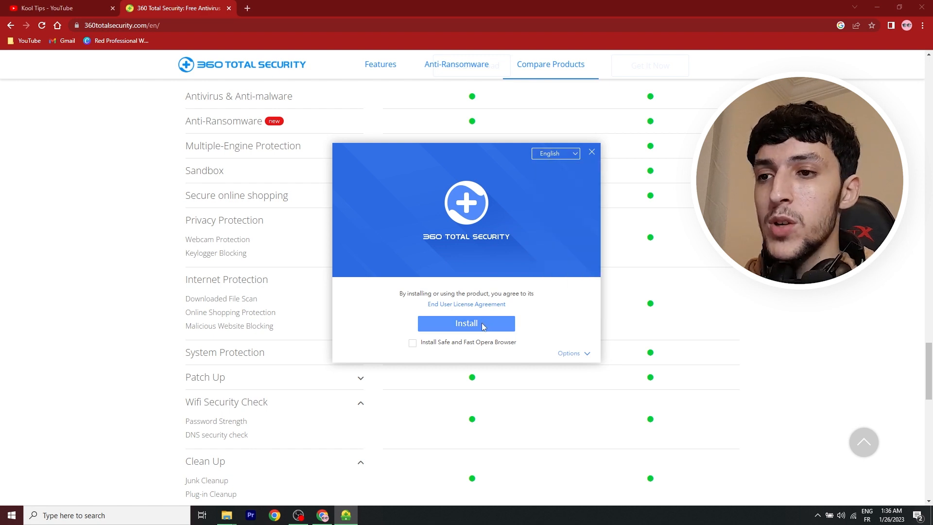
click(467, 323)
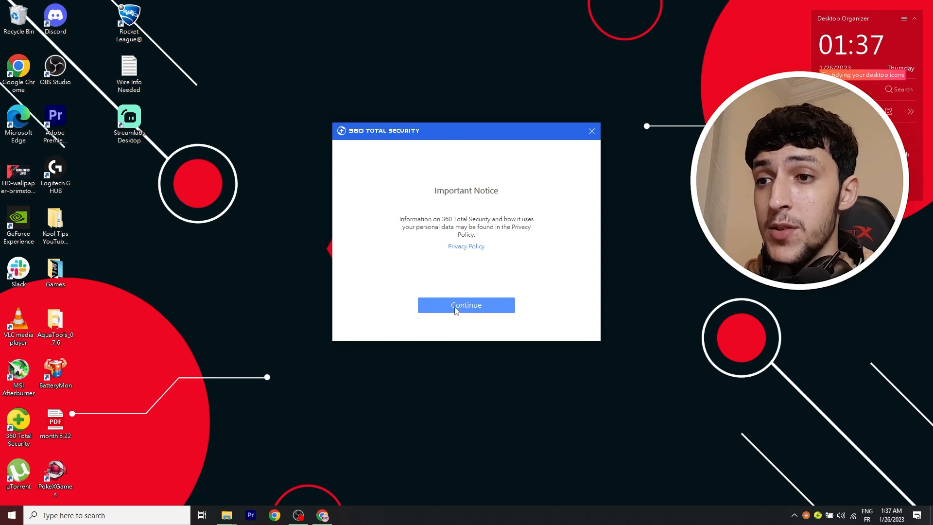
Step: Accept the Important Notice, dismiss the welcome screen and close the account sign-in prompt
click(466, 304)
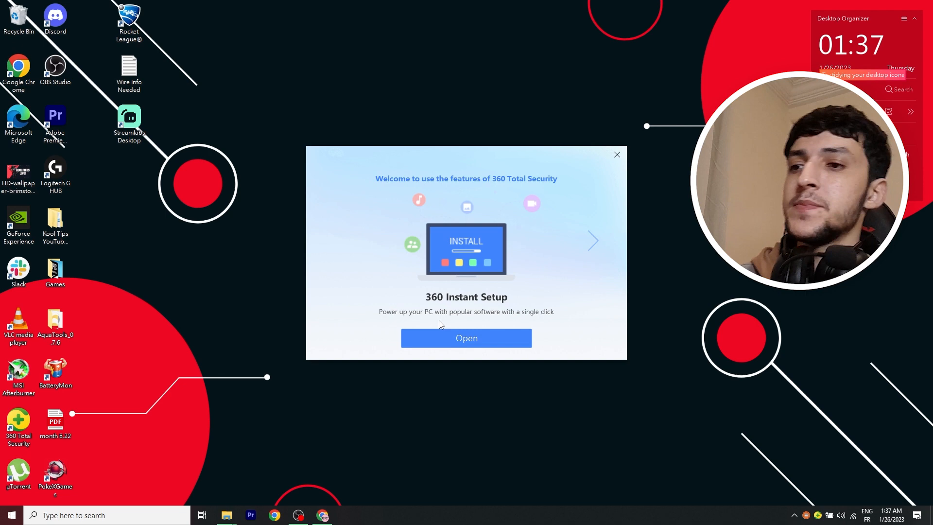
click(466, 338)
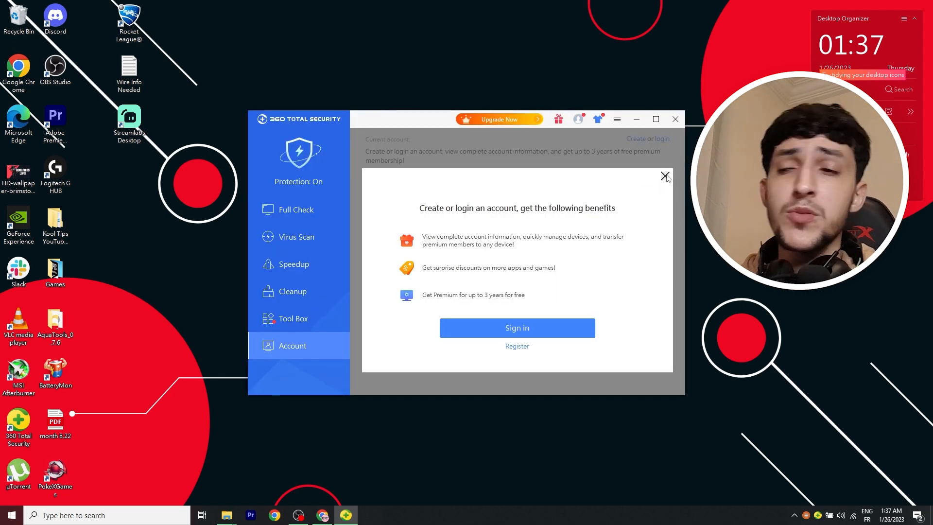
click(665, 175)
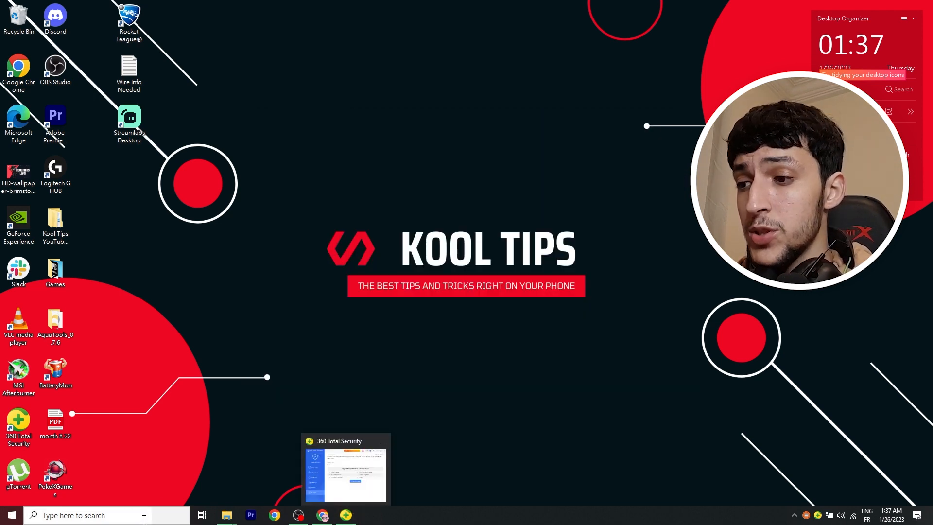
Step: Confirm in Task Manager's Startup tab that 360 Total Security is Enabled
text(ad)
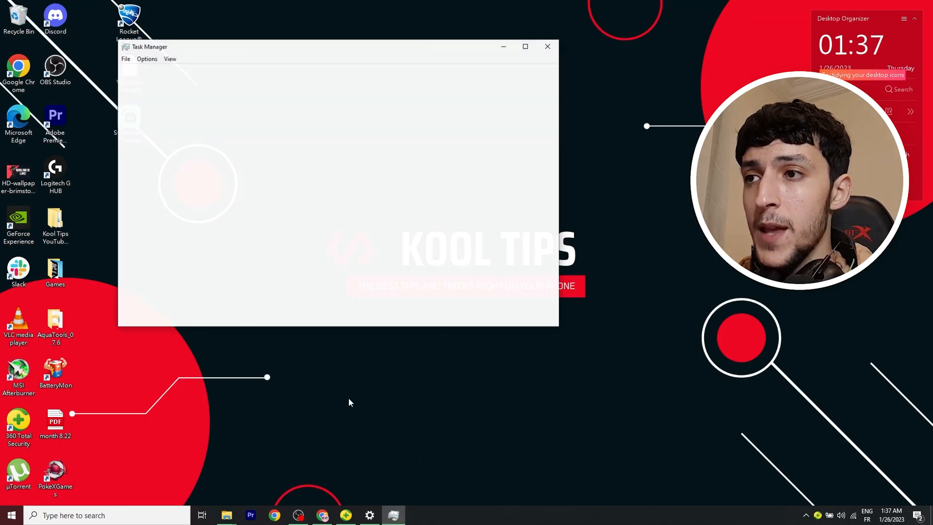
click(235, 70)
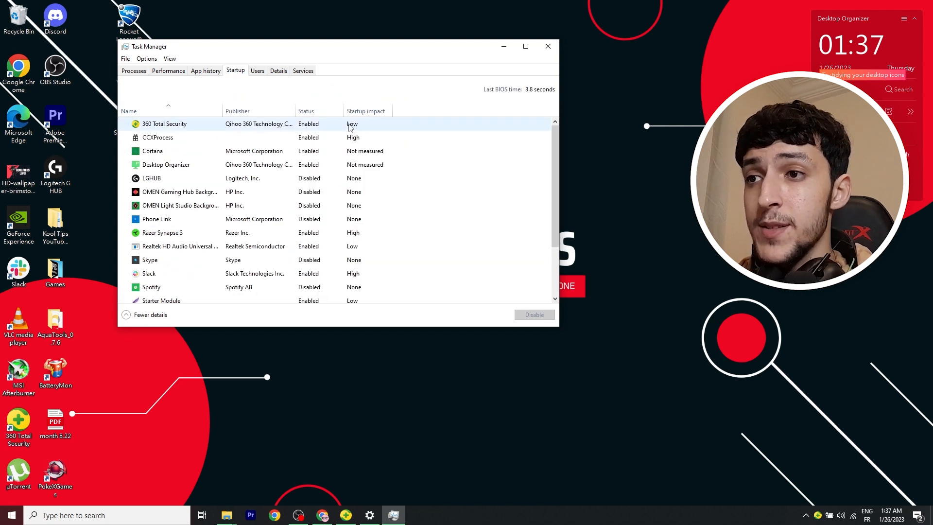
mouse_move(340, 127)
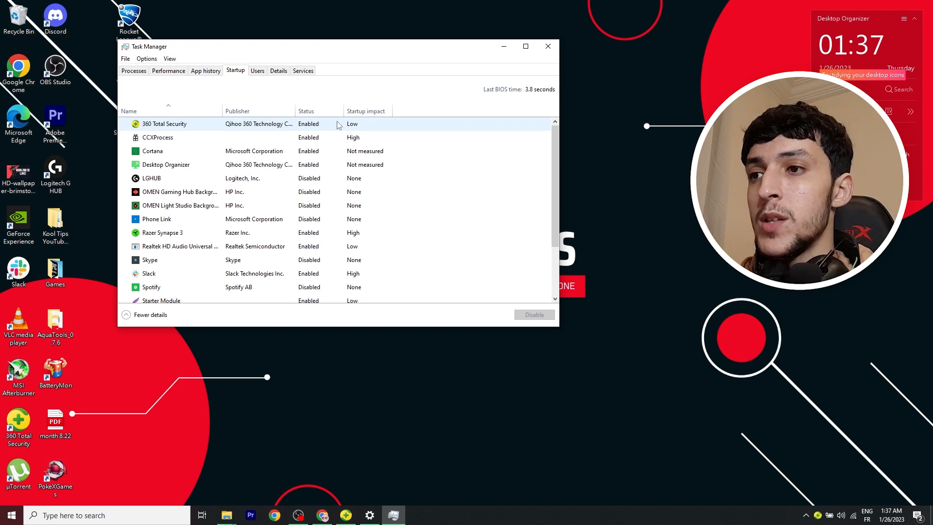
click(133, 71)
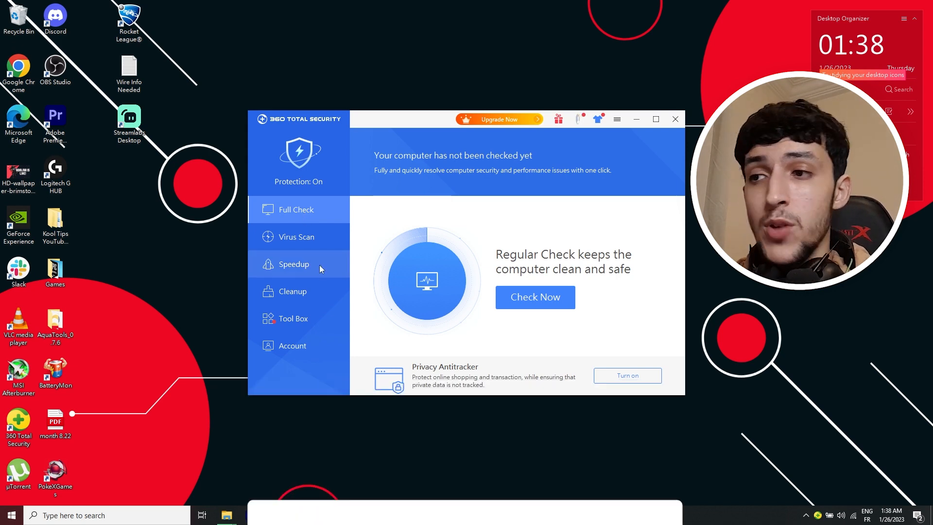
Step: View the Virus Scan, Speedup, Cleanup and Tool Box sections from the sidebar
click(296, 237)
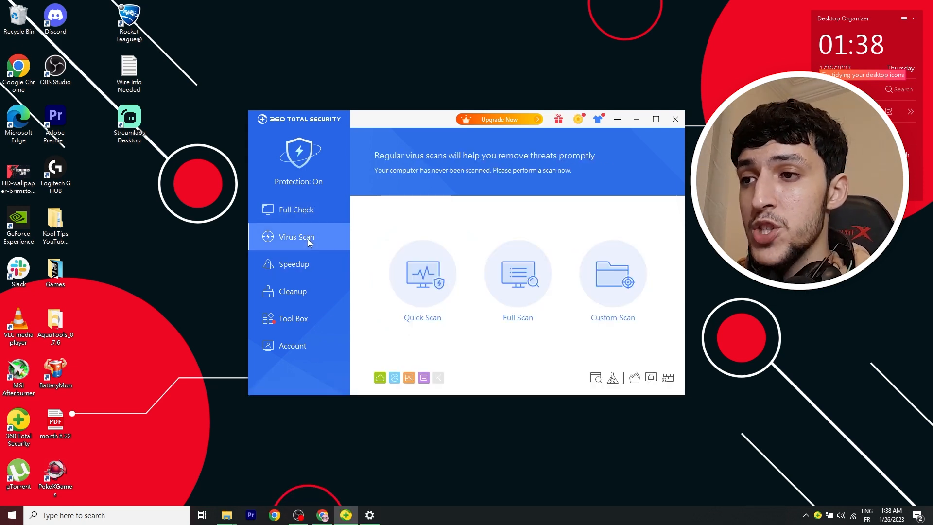
click(294, 264)
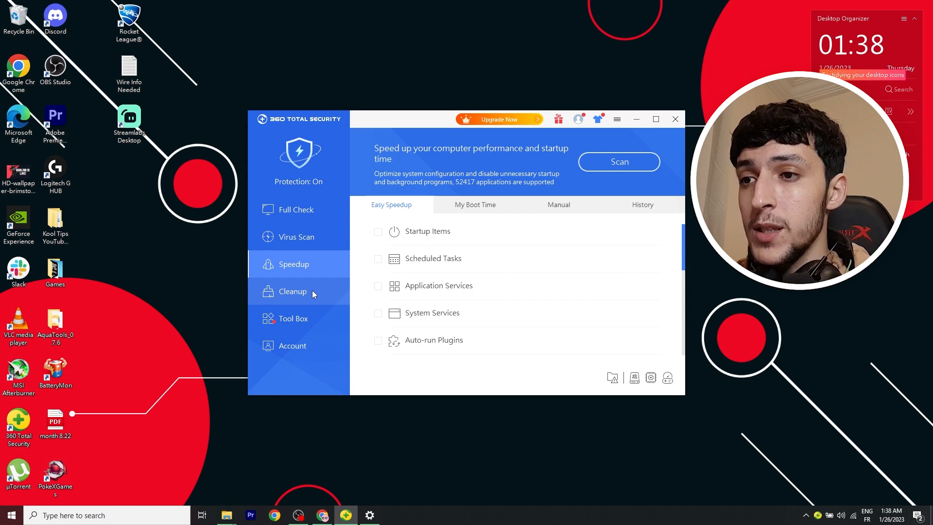
click(292, 291)
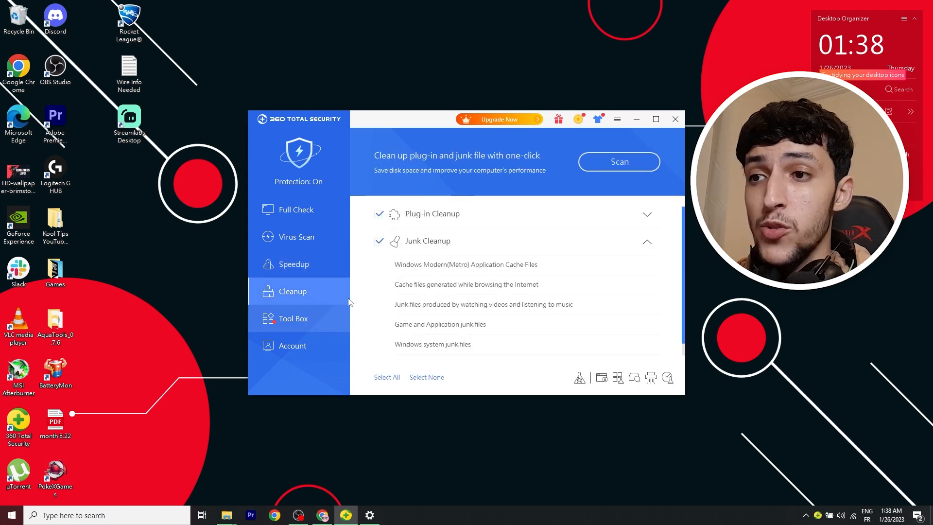
click(293, 318)
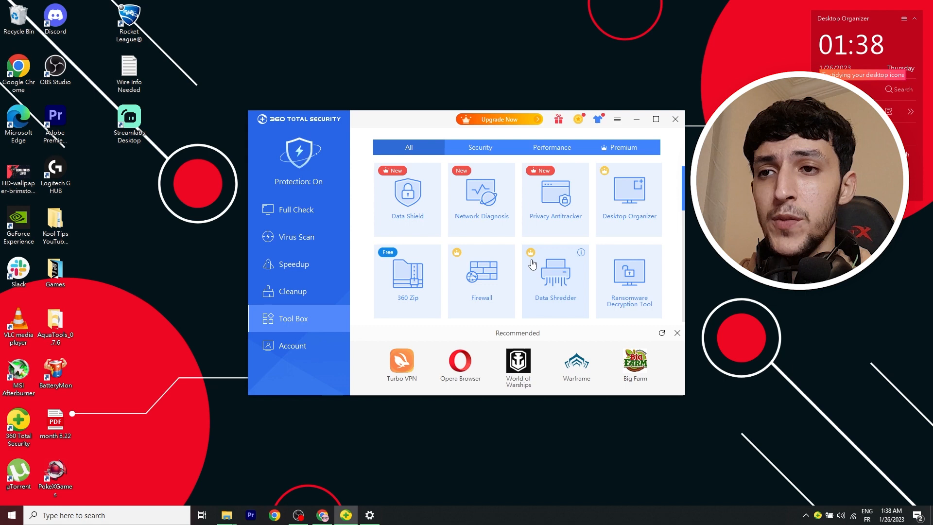
Step: Scroll the Tool Box's All tab down to Daily News and Business
scroll(down, 3)
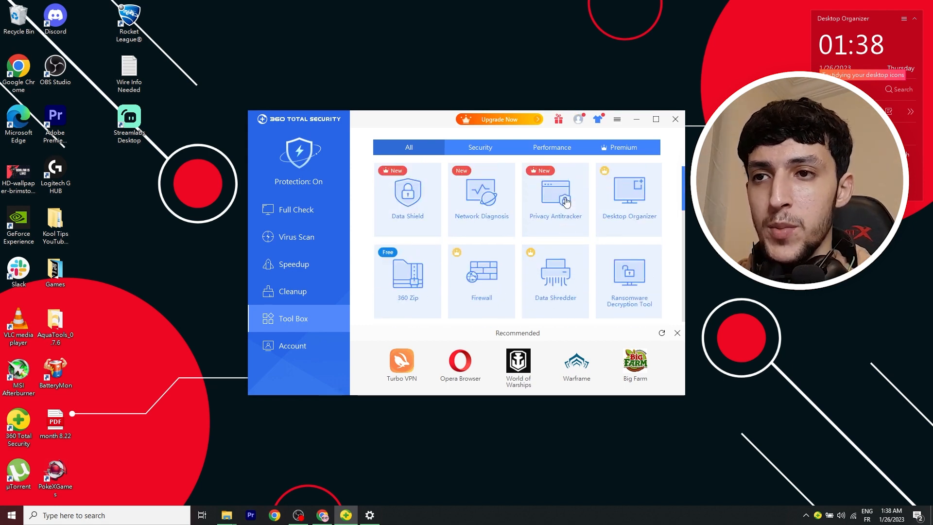
scroll(down, 3)
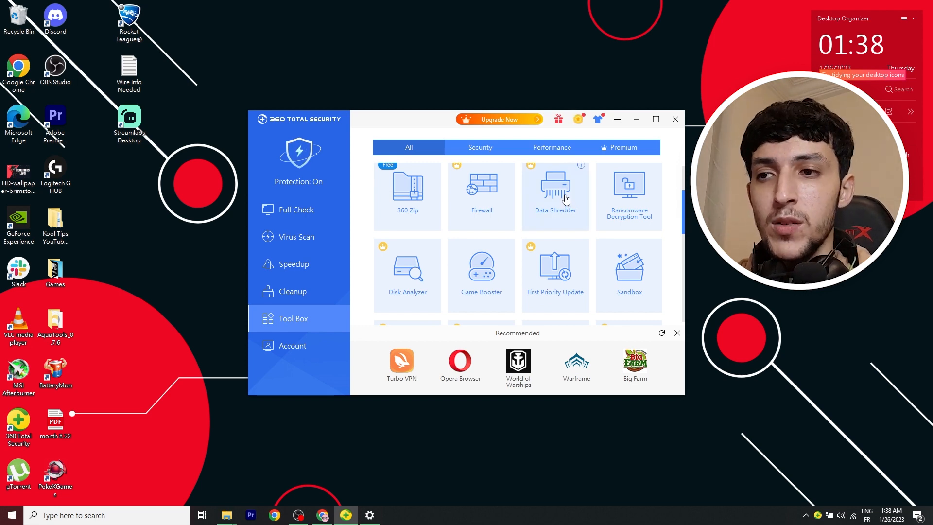
scroll(down, 3)
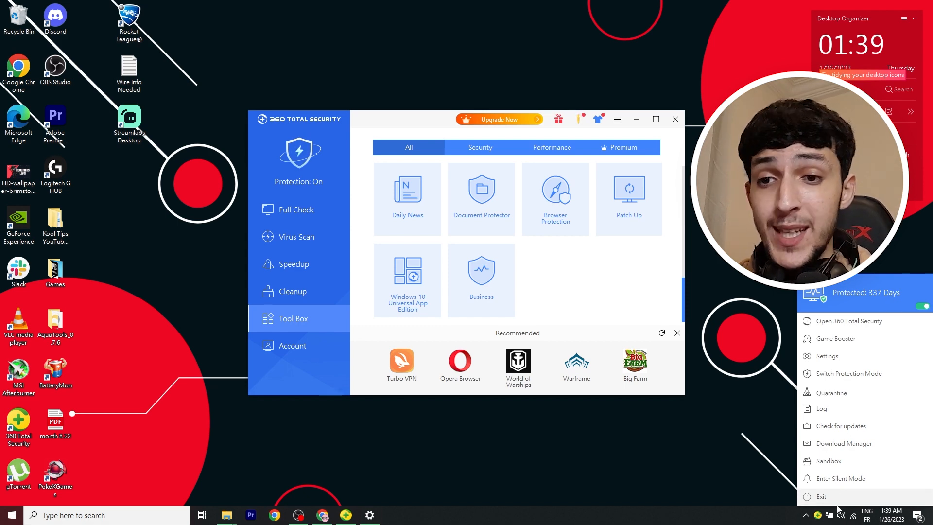
mouse_move(838, 357)
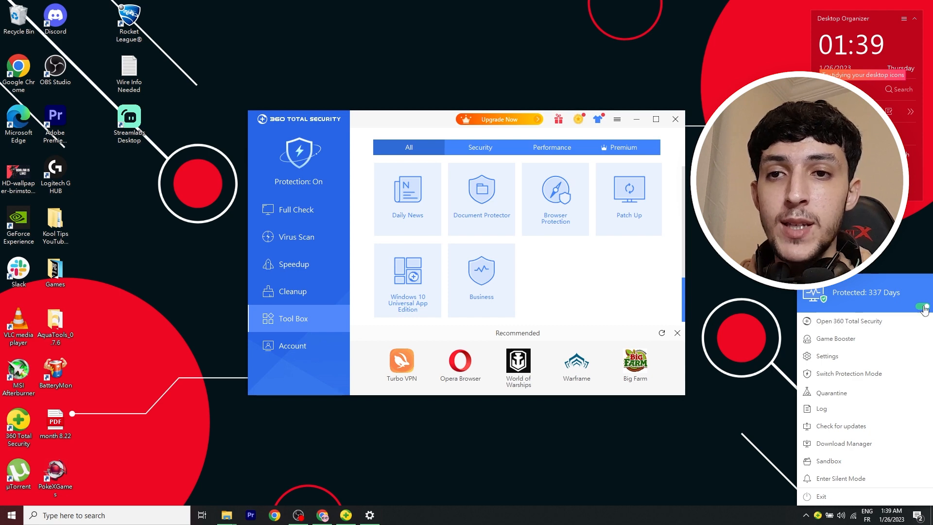
Step: Show the pause active protection options, then close the prompt without pausing
click(848, 373)
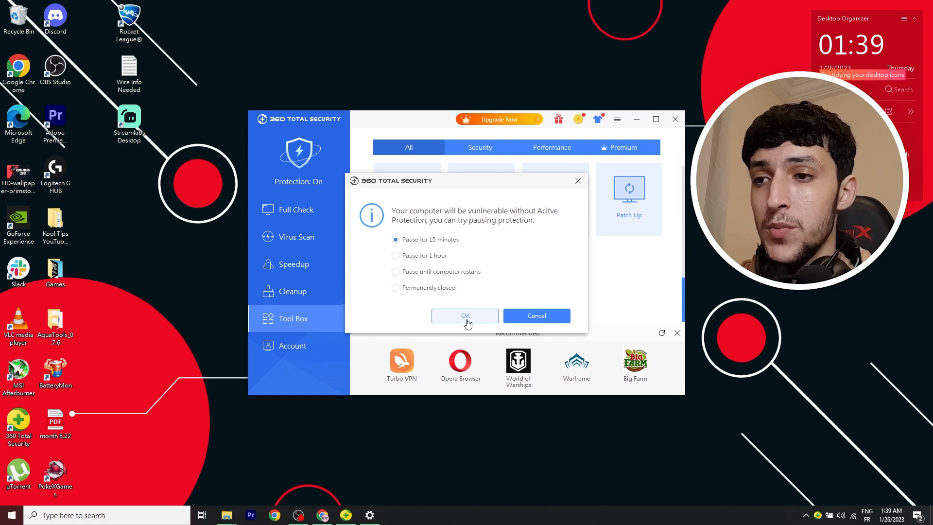
click(464, 315)
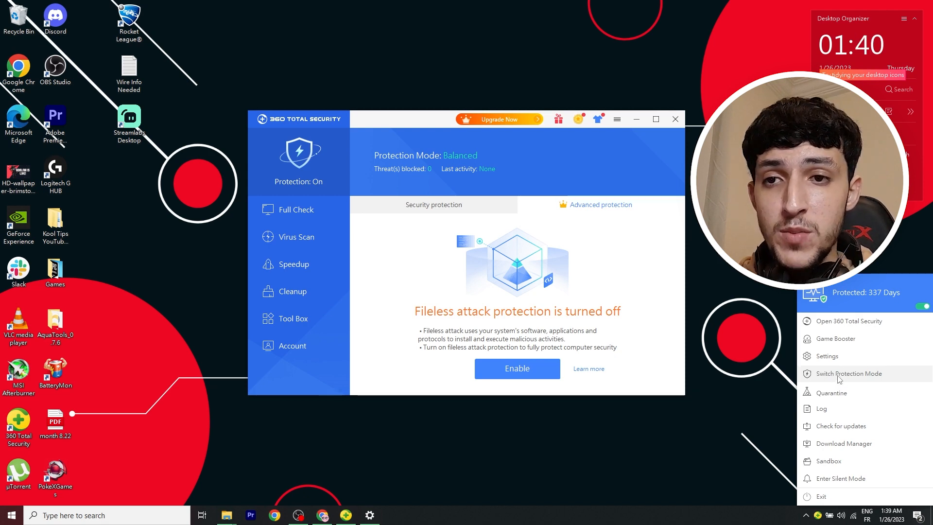
Step: Apply Balanced protection mode with Use KunPeng Scan Engine turned on
click(848, 373)
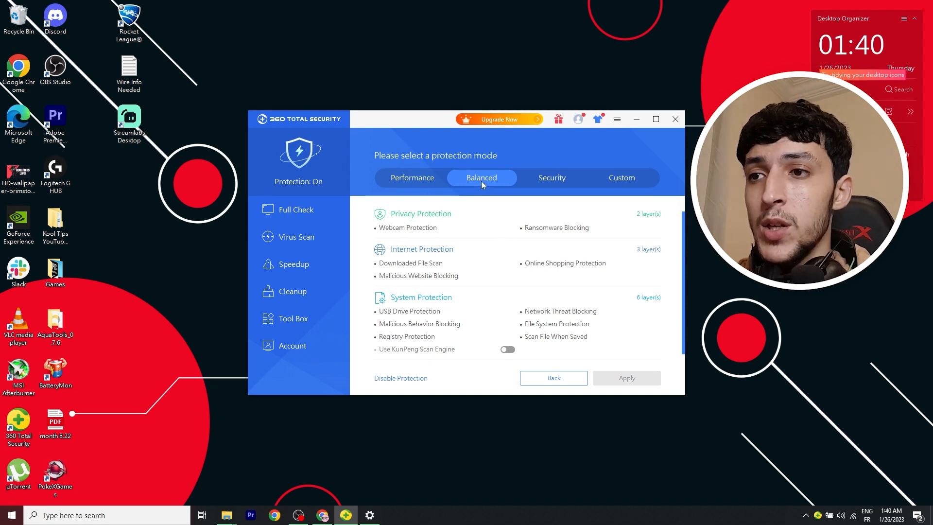
mouse_move(514, 363)
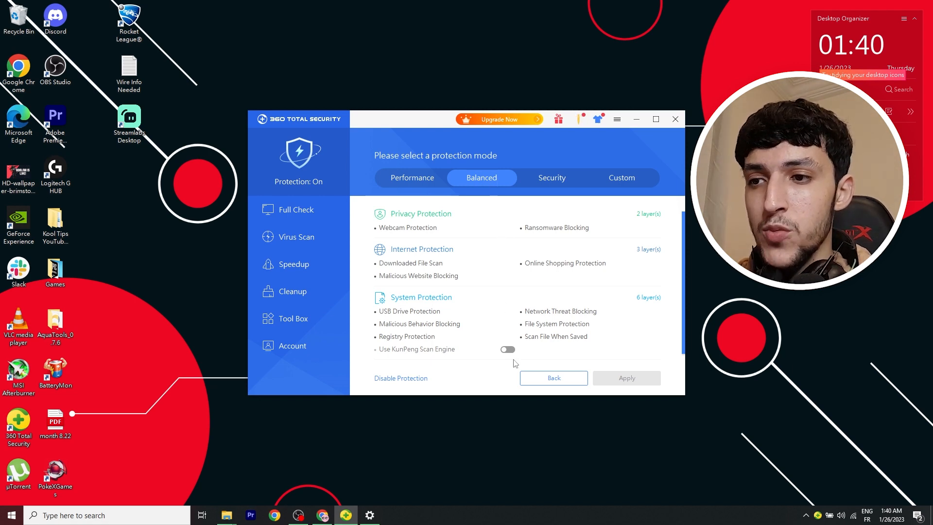
click(507, 350)
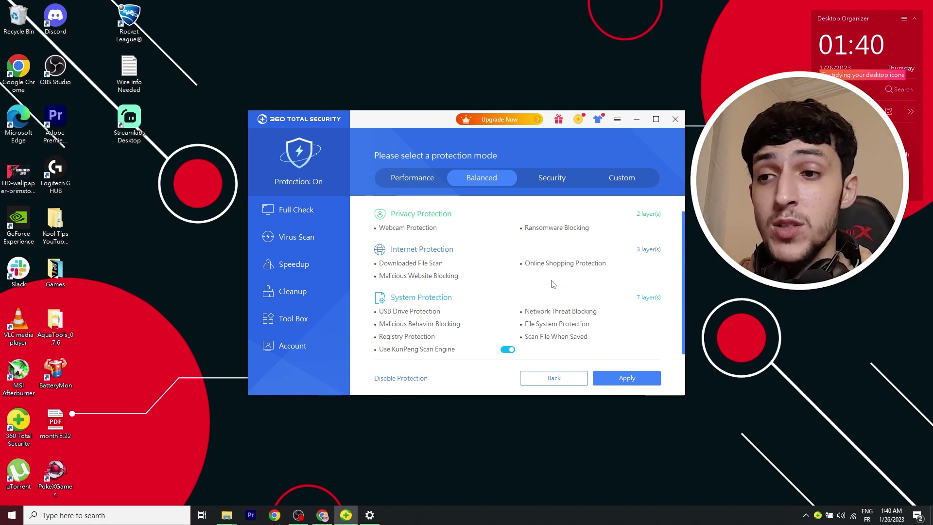
click(626, 377)
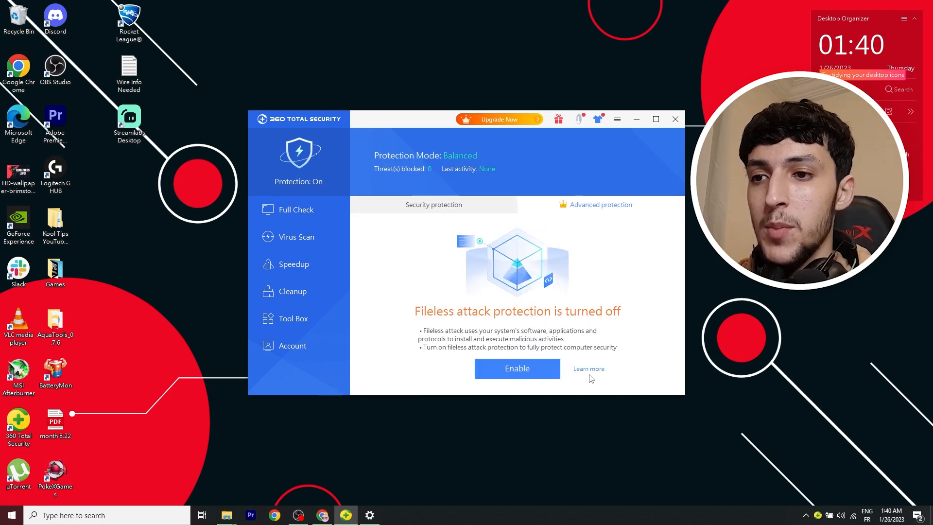
click(498, 119)
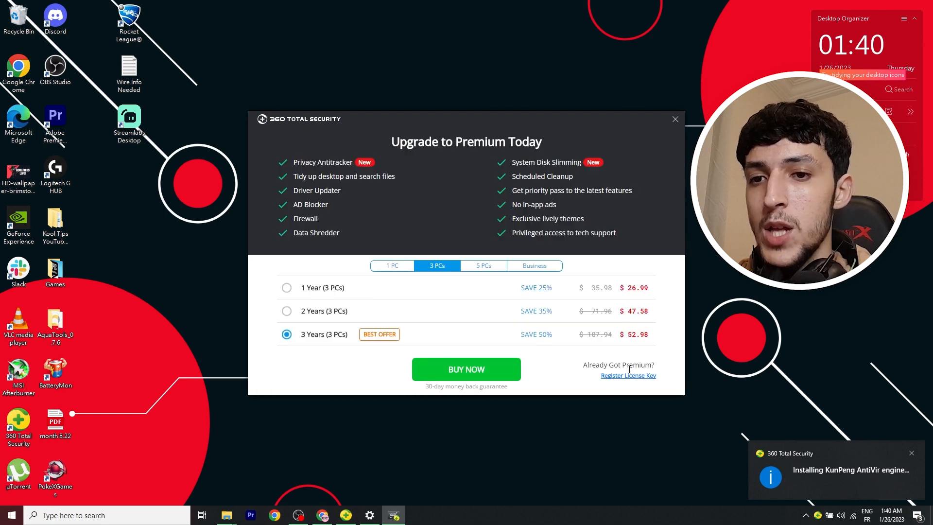
mouse_move(662, 120)
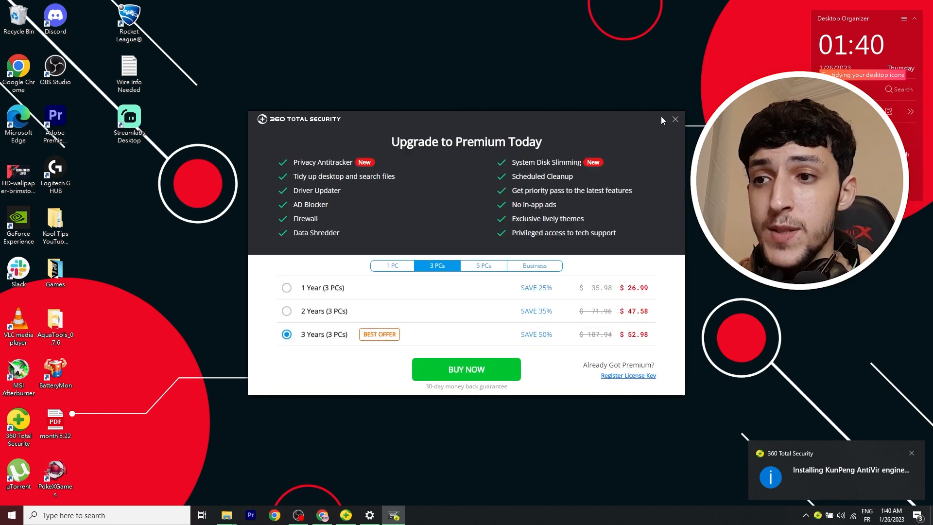
Step: Dismiss the 'Upgrade to Premium Today' offer window
click(675, 119)
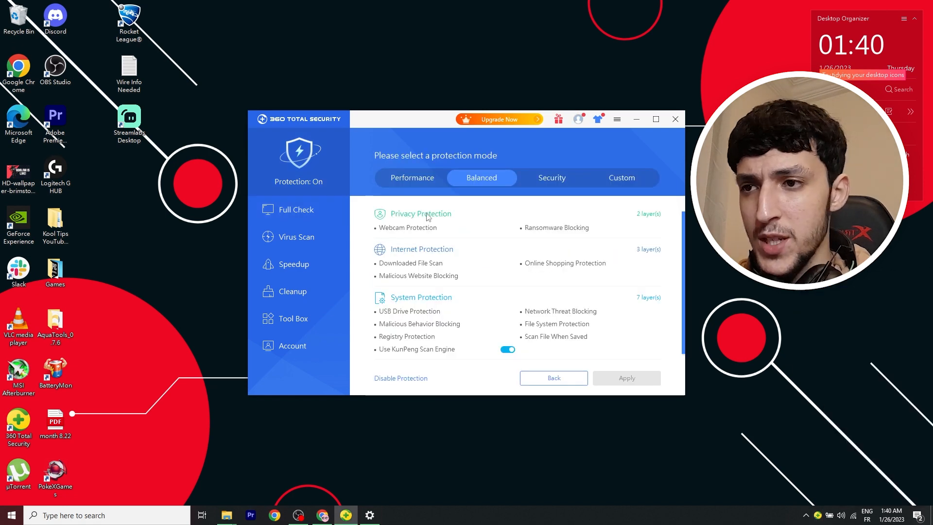
mouse_move(457, 260)
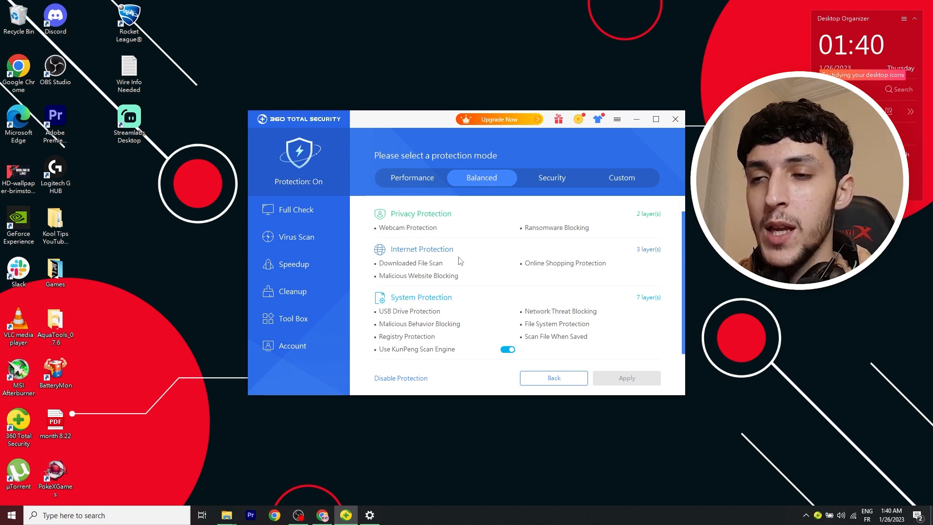
click(552, 178)
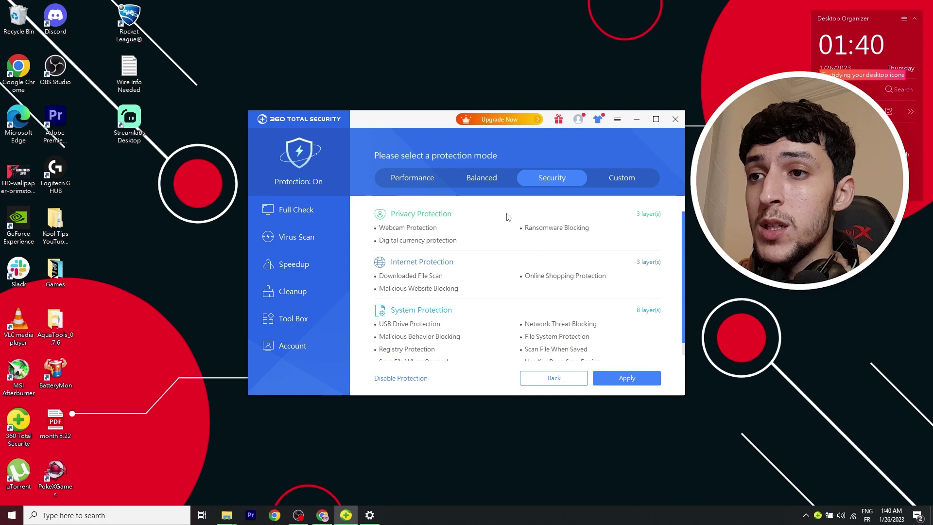
click(621, 178)
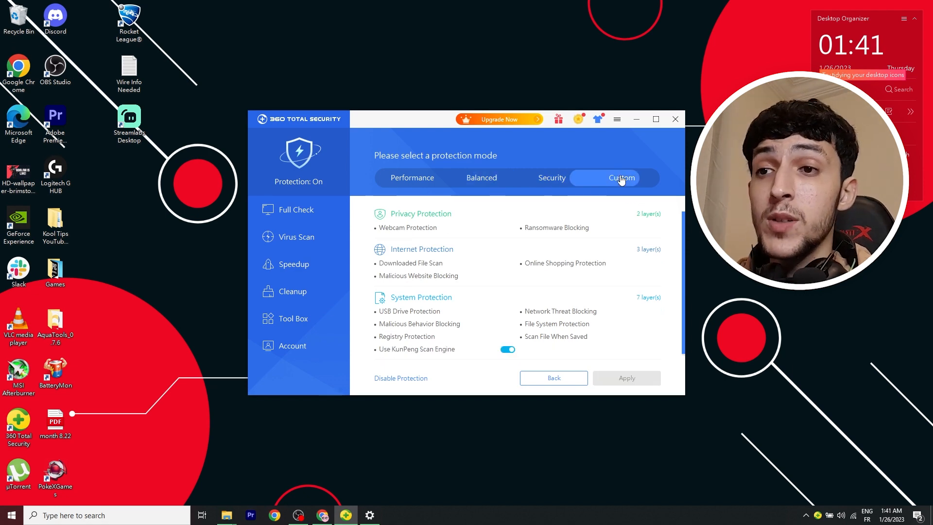
click(621, 177)
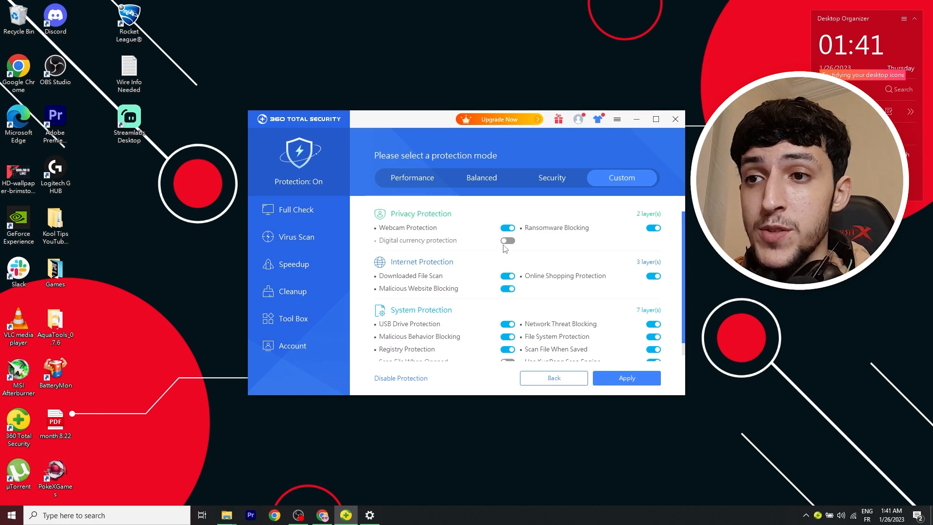
scroll(down, 3)
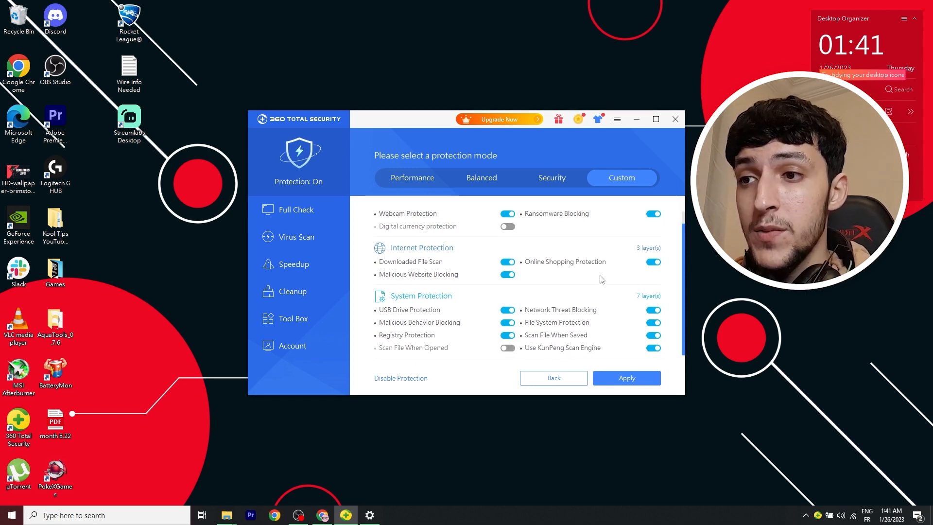
mouse_move(598, 266)
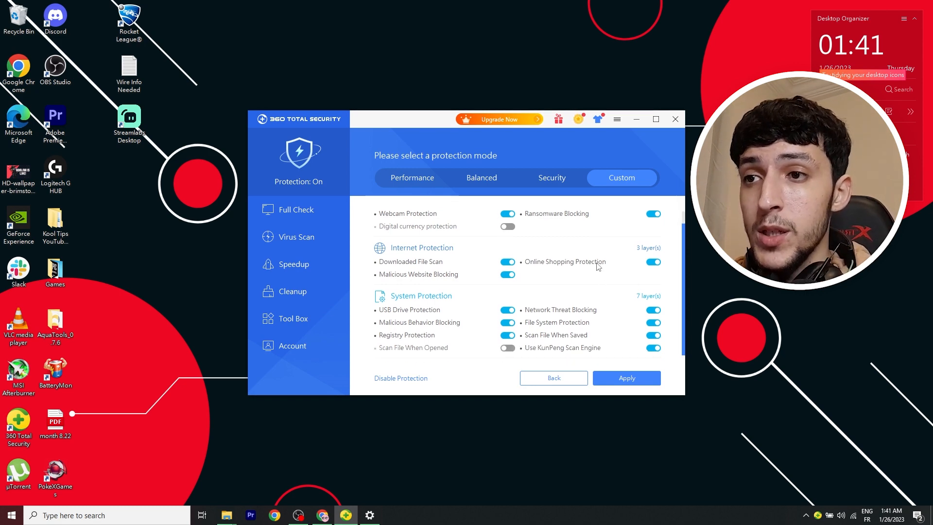
click(481, 177)
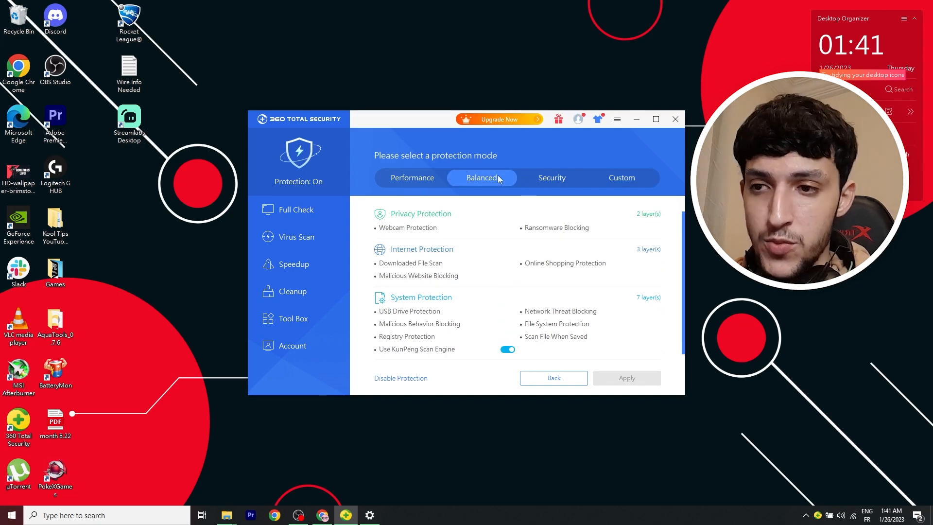